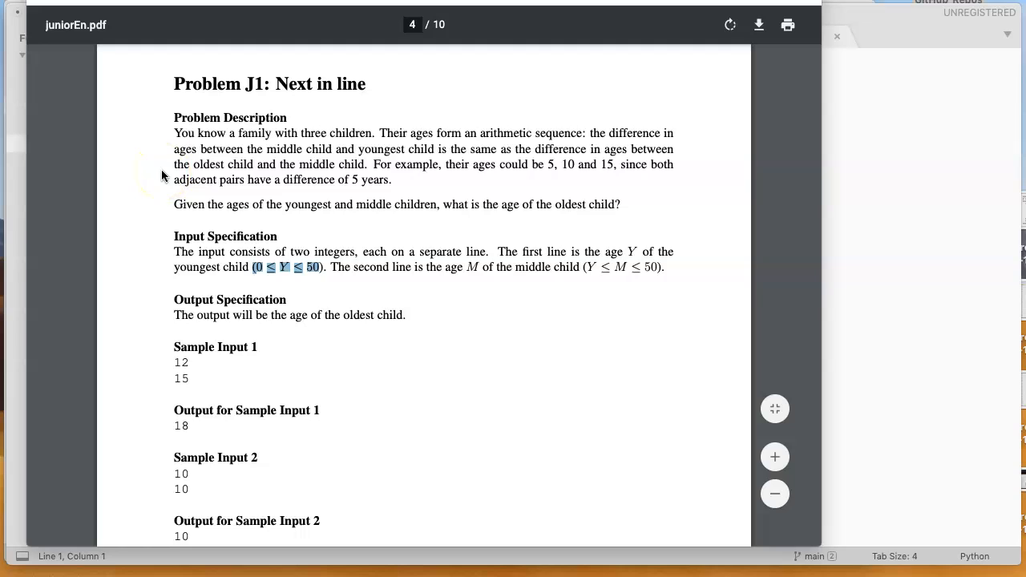
mouse_move(158, 211)
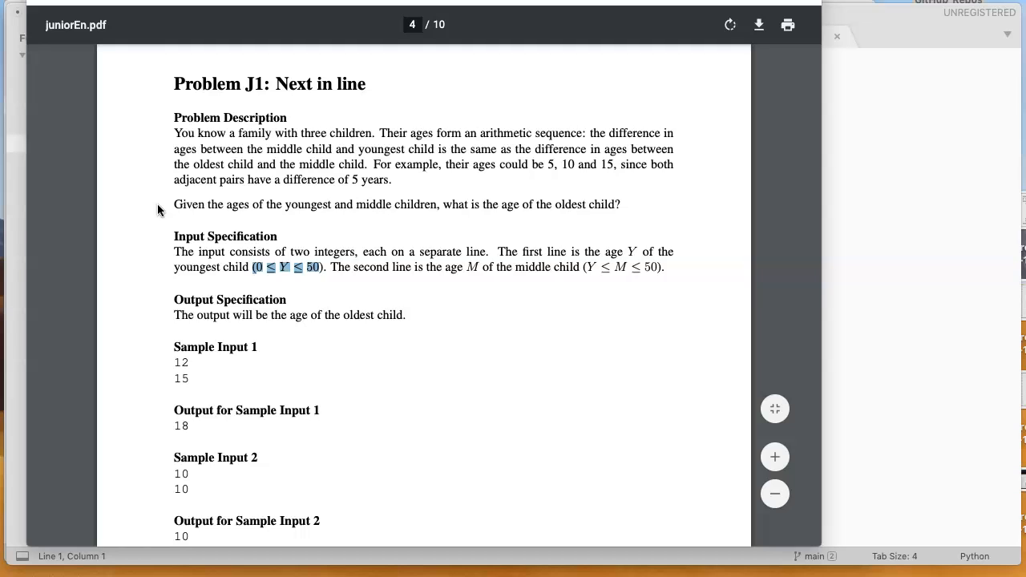
mouse_move(157, 245)
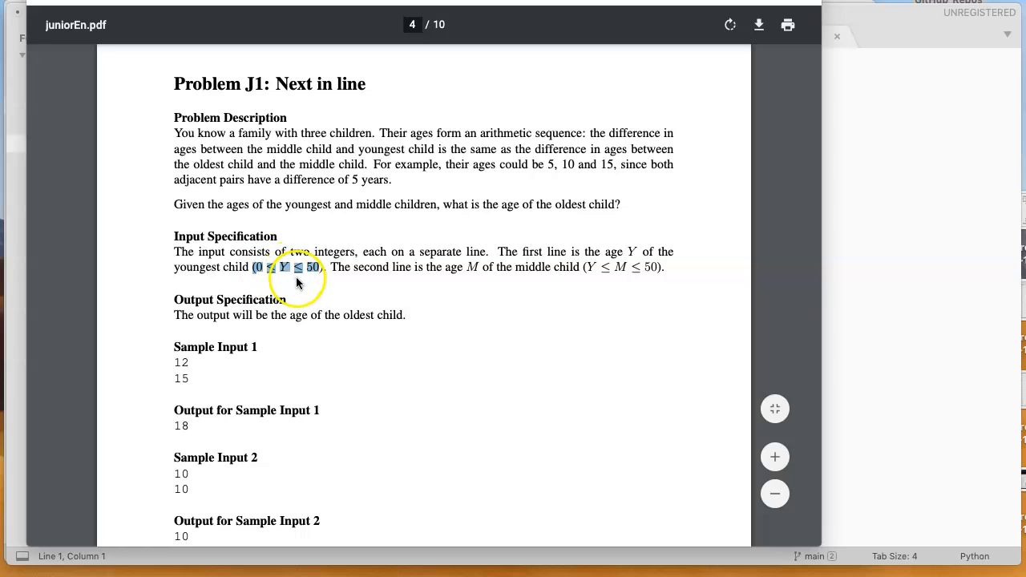
mouse_move(162, 296)
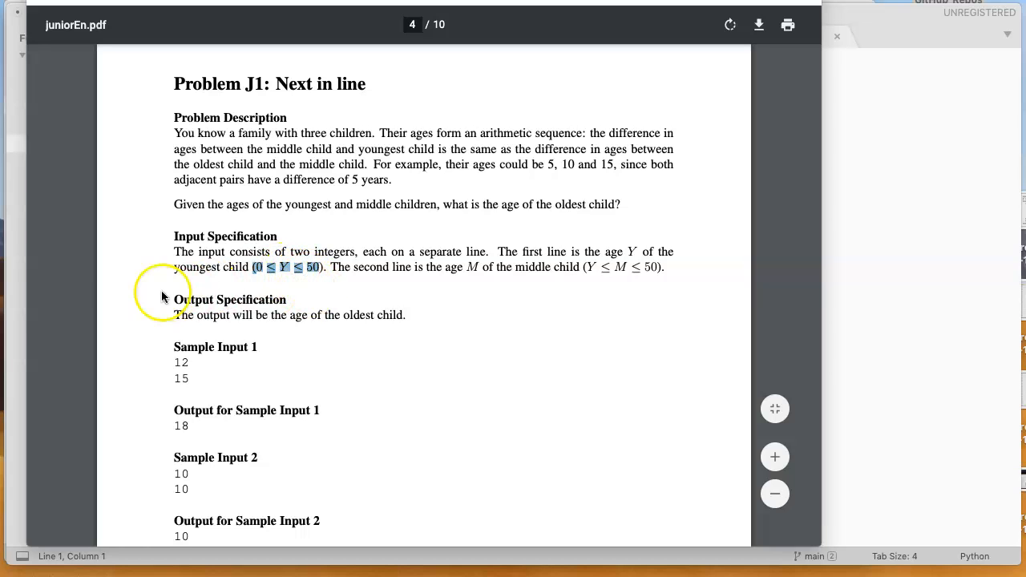
mouse_move(118, 280)
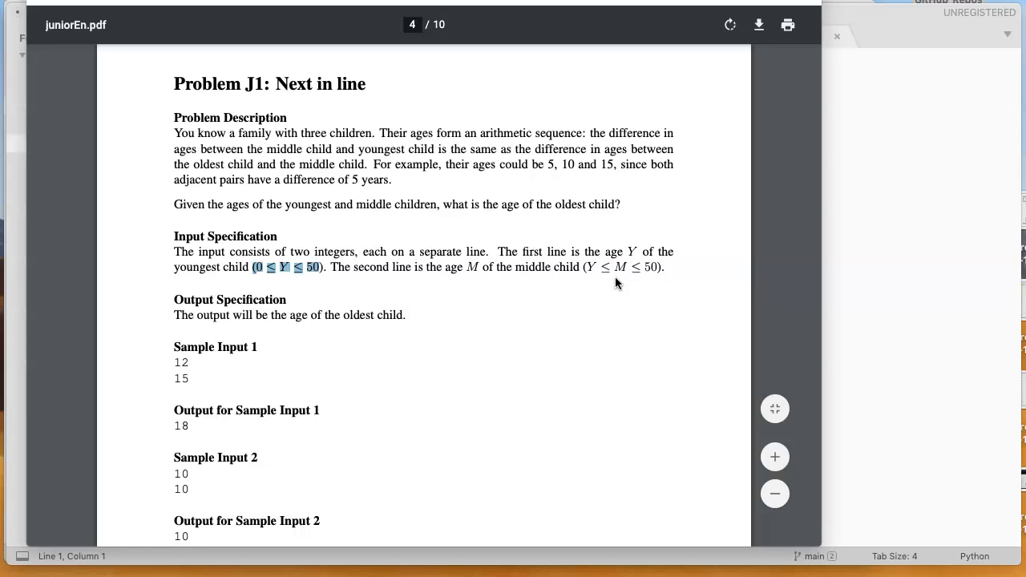
mouse_move(291, 319)
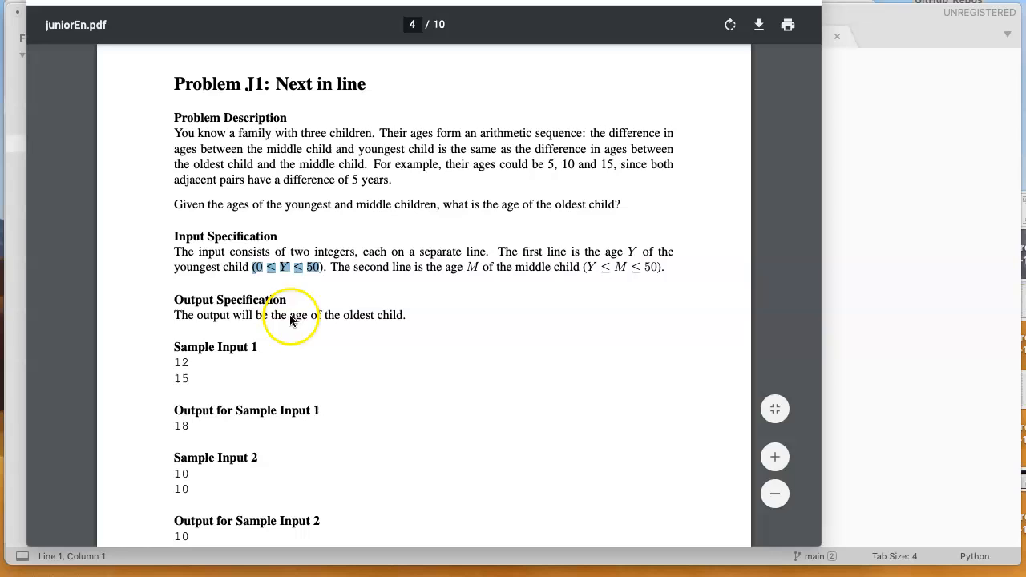
mouse_move(167, 324)
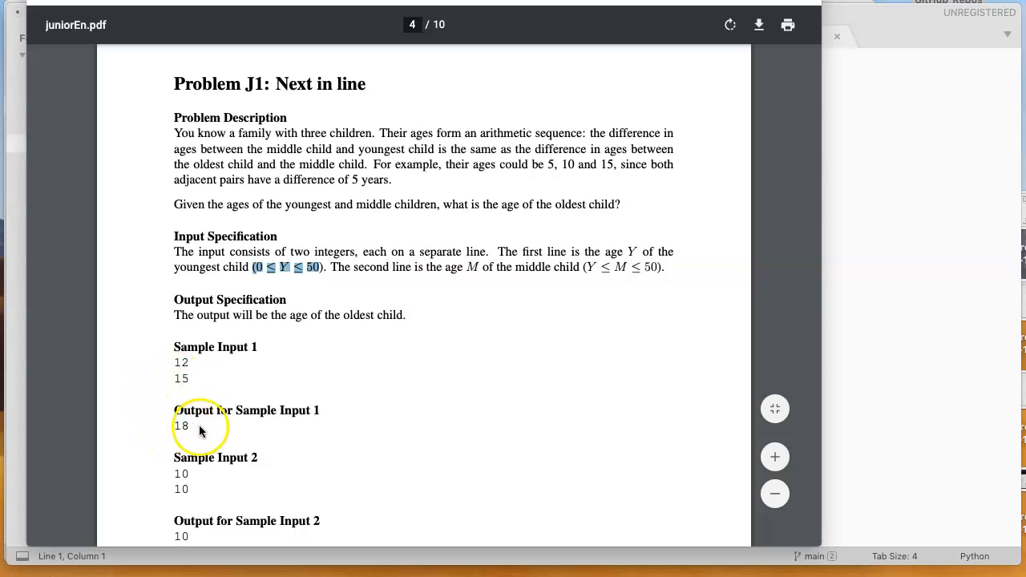
Scroll through the Problem J1 'Next in line' specification in the PDF viewer
scroll(down, 3)
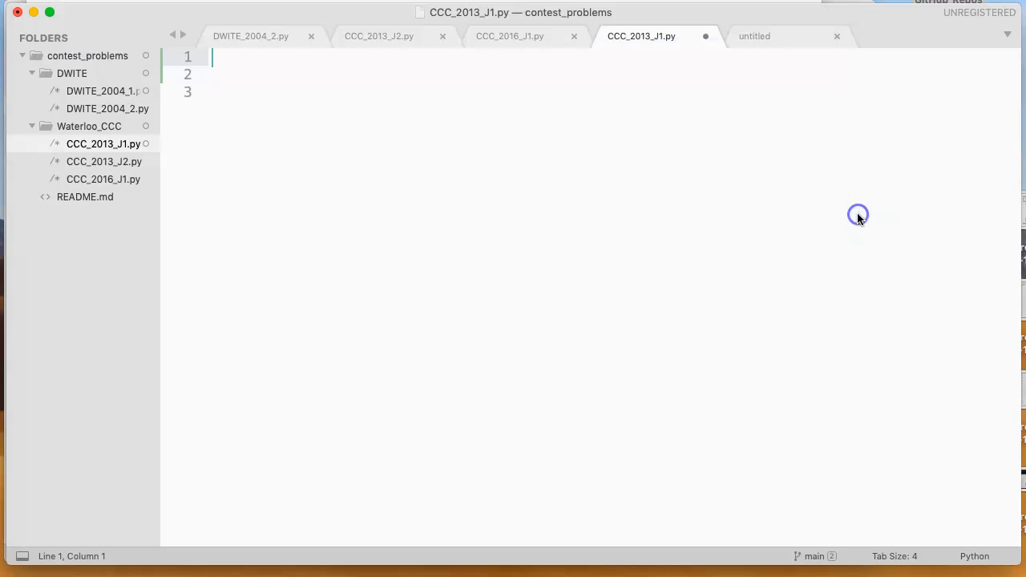
Type the '#Step 1: Take inputs' comment, y = 12 and m = 15, then begin the Step 2 comment
text(Step 1)
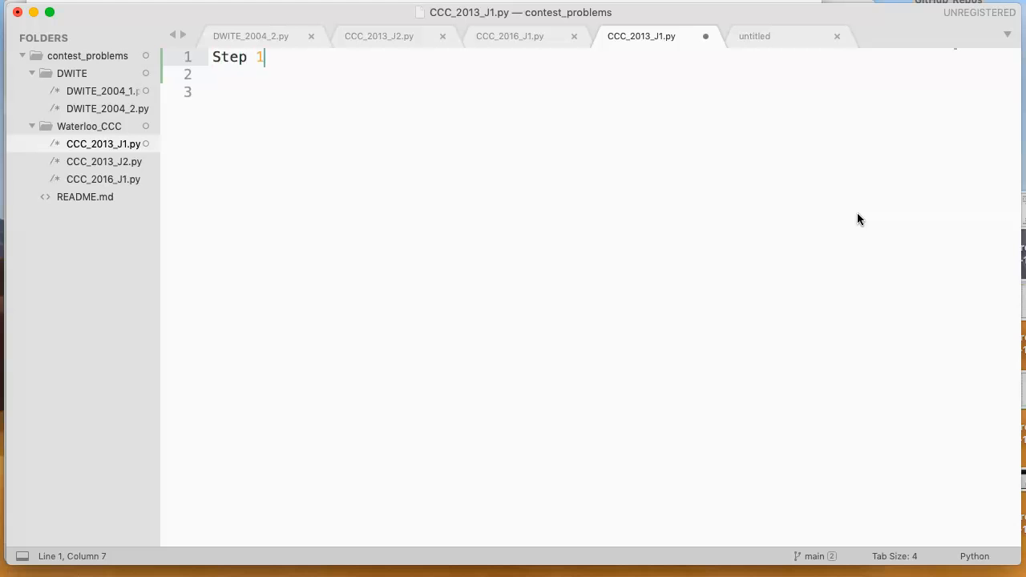
text(#Ste)
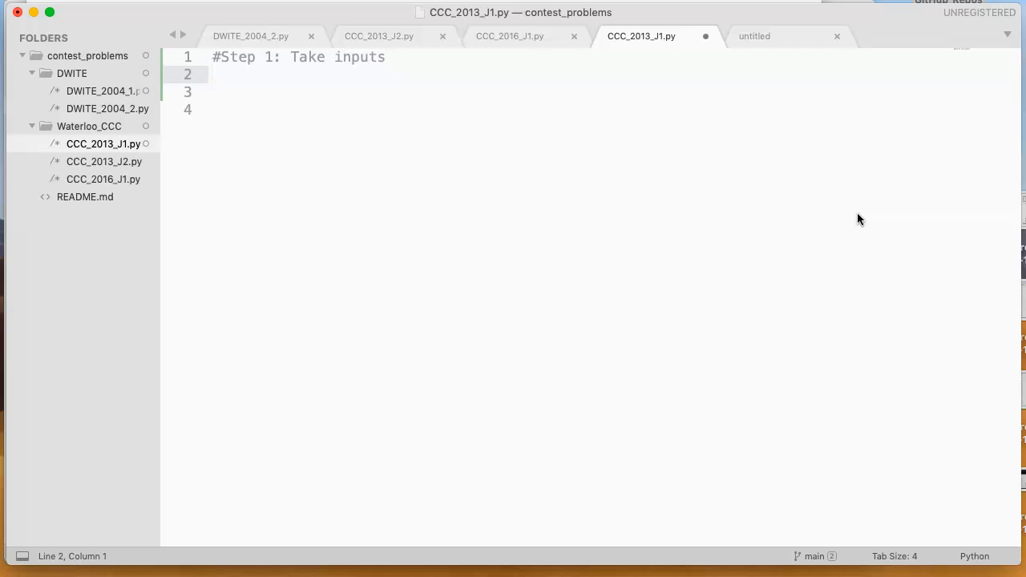
text(y = 12)
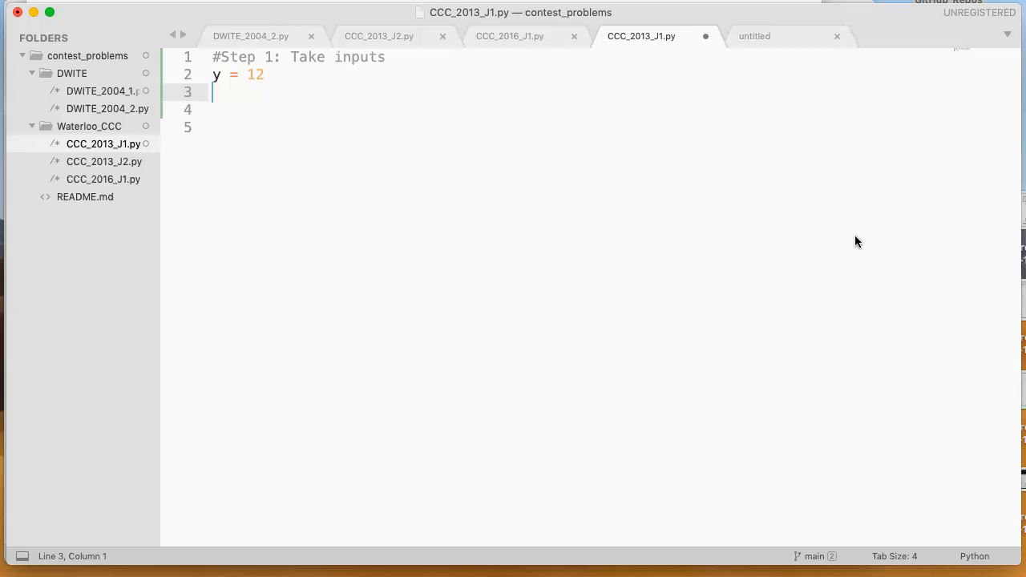
text(m = 15)
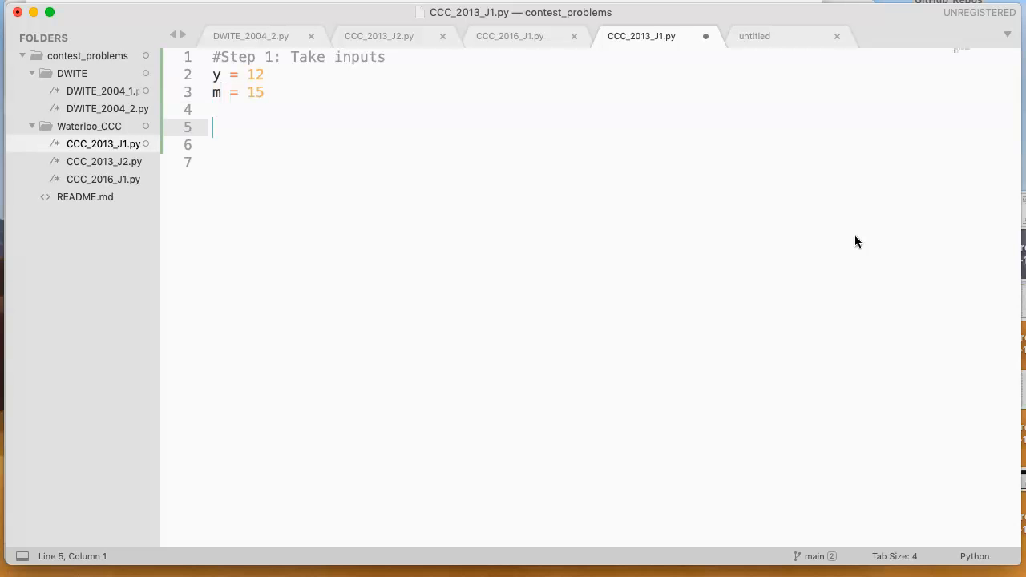
text(#Step 2: Find the difference b)
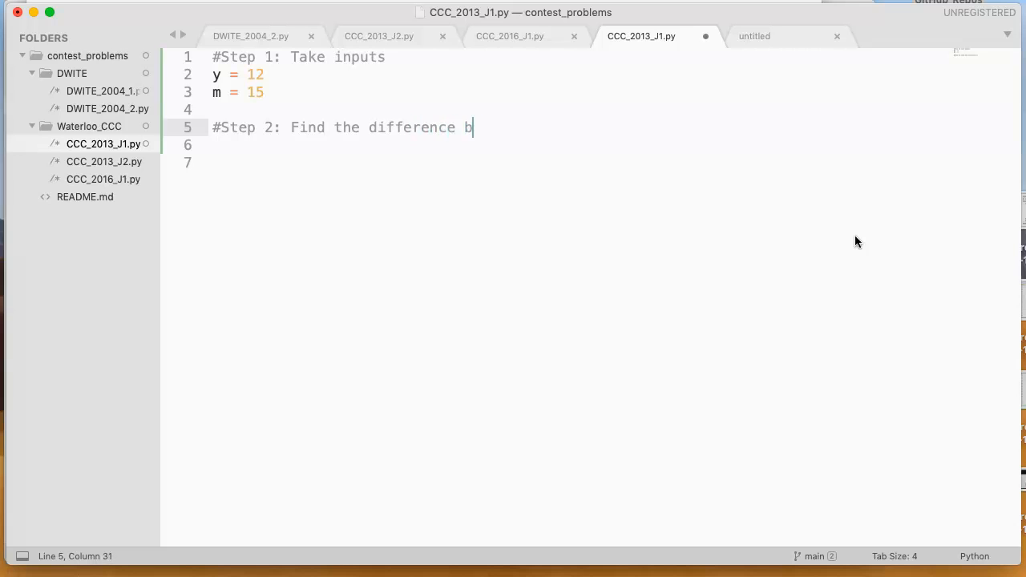
Finish the Step 2 comment and add d = m - y noted '15 - 12 = 3'
text(etween you)
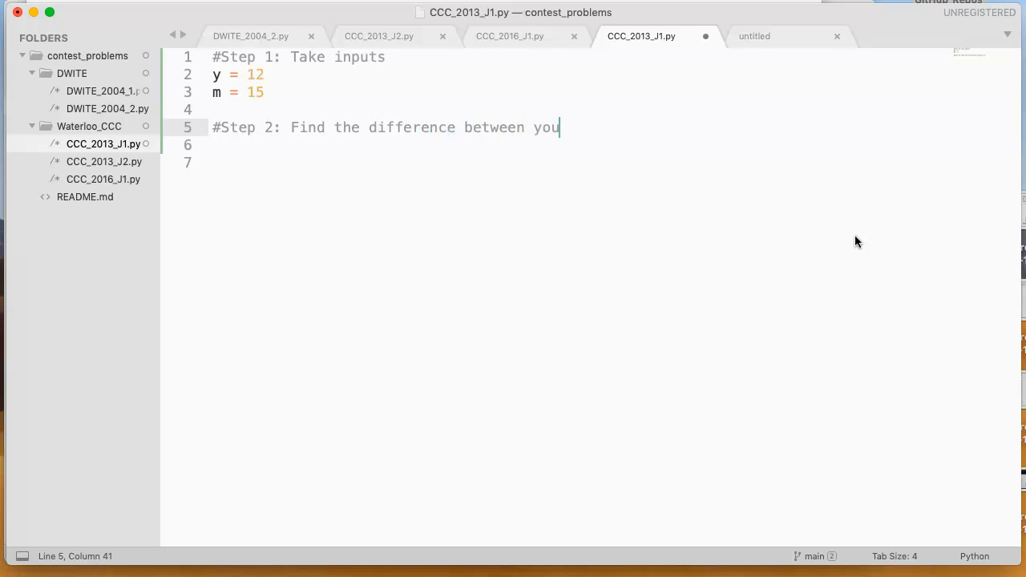
text(ngest and middle)
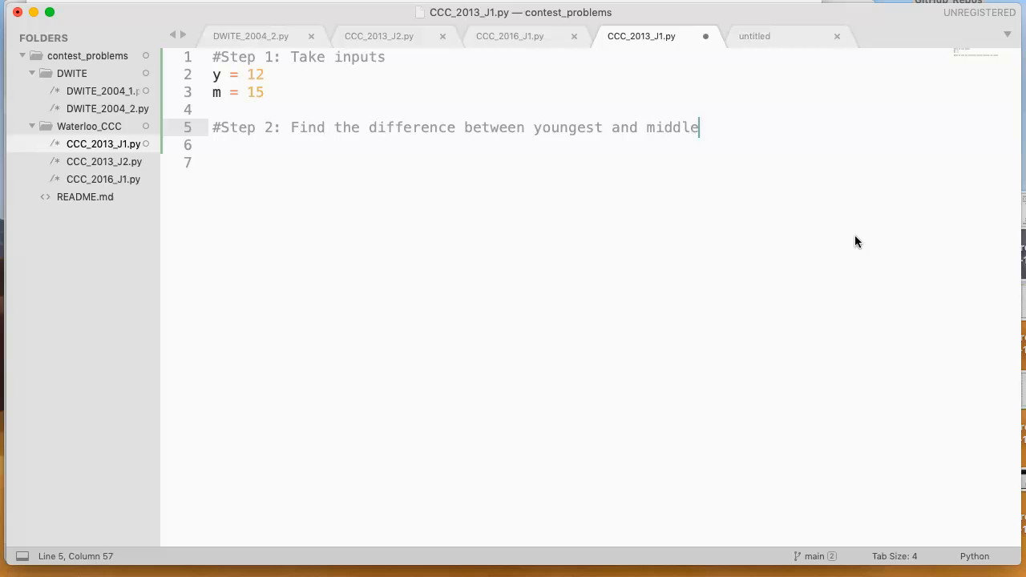
text(d =)
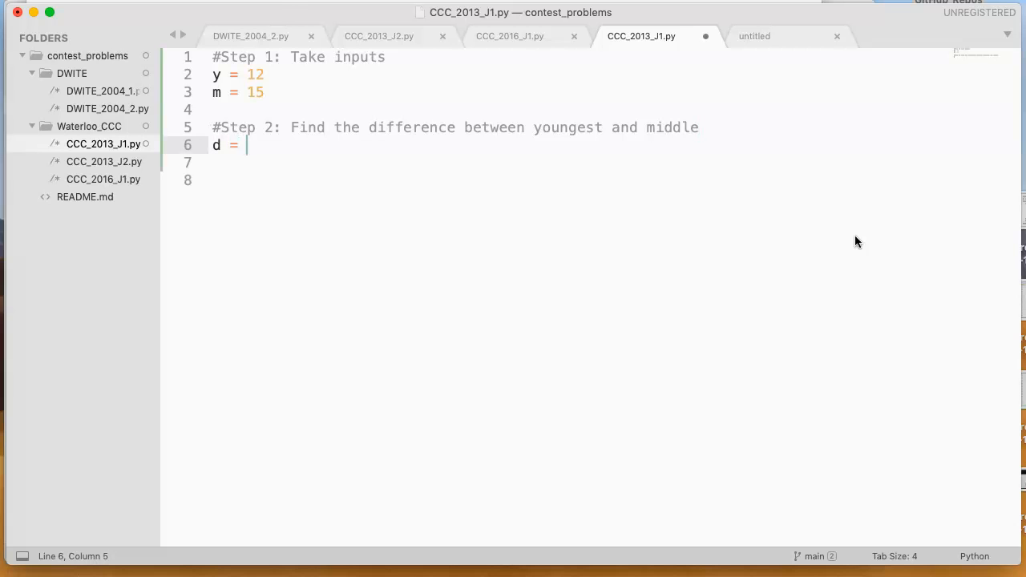
text(m - y # 15 - 12 =)
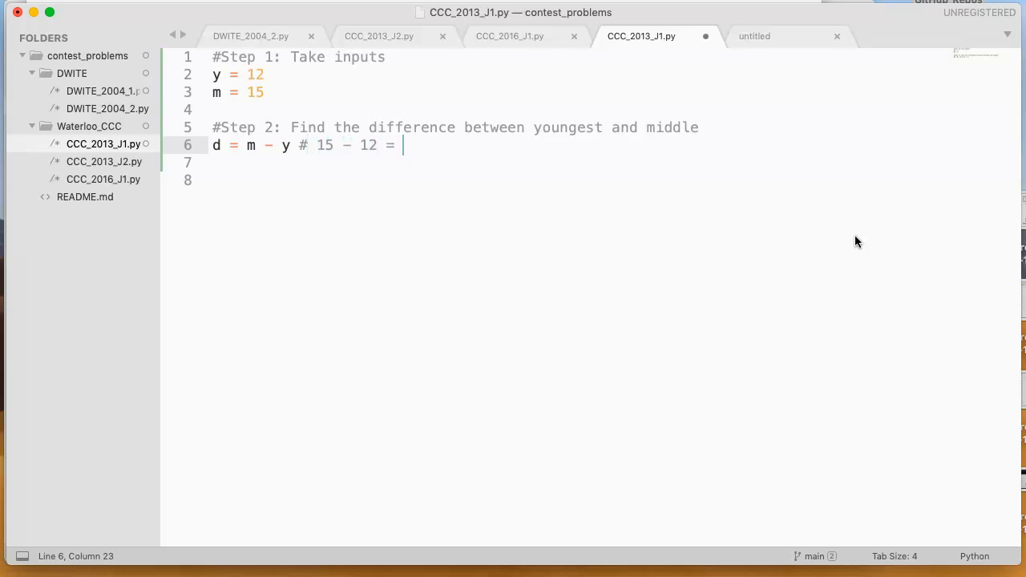
text(3)
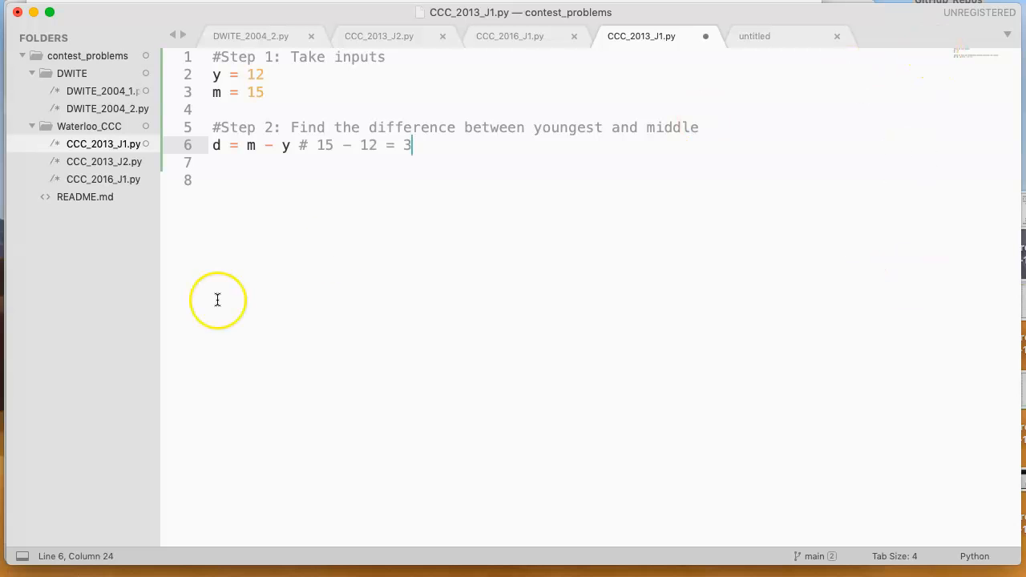
text(#Step 3: Fi)
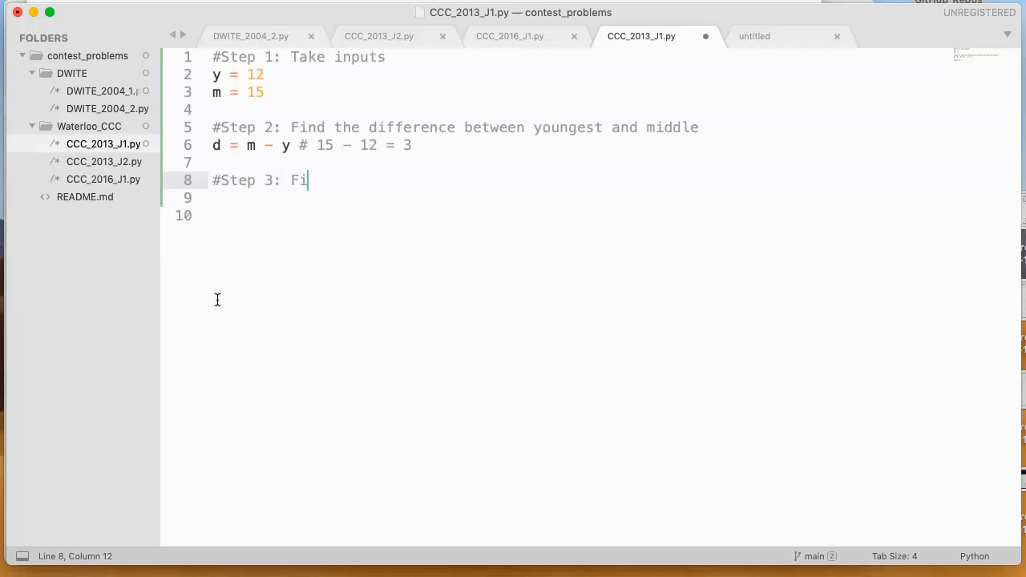
Add the '#Step 3: Find oldest by adding d to middle age' comment and o = m + d
text(nd ol)
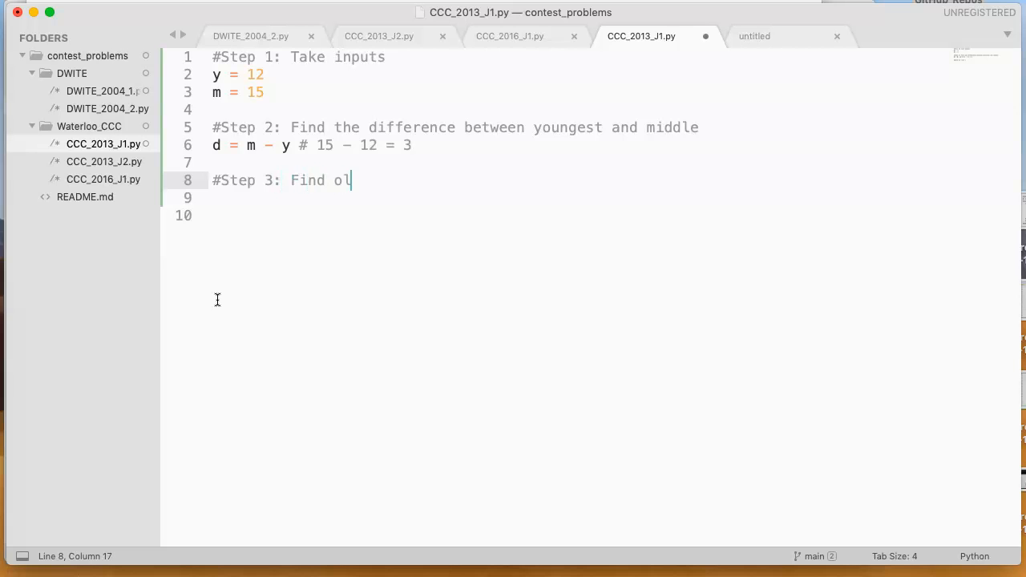
text(dest by adding)
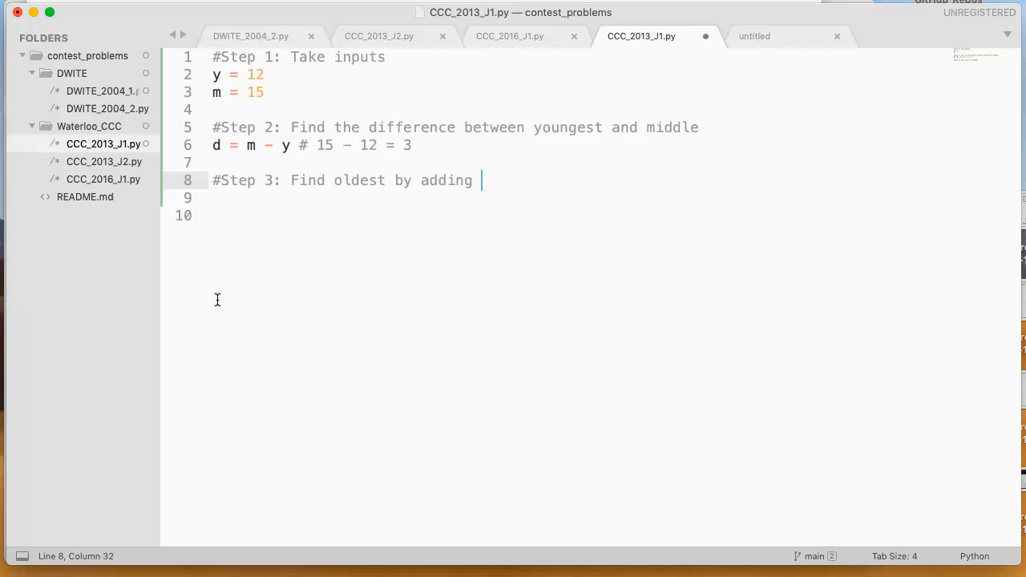
text(d to middle age)
click(577, 198)
text(o =)
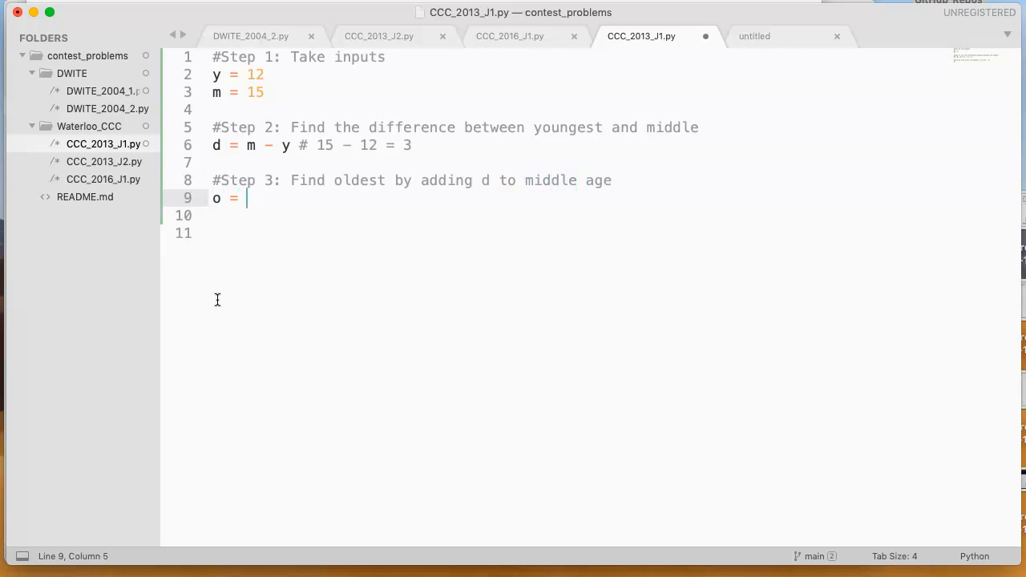
text(m + d)
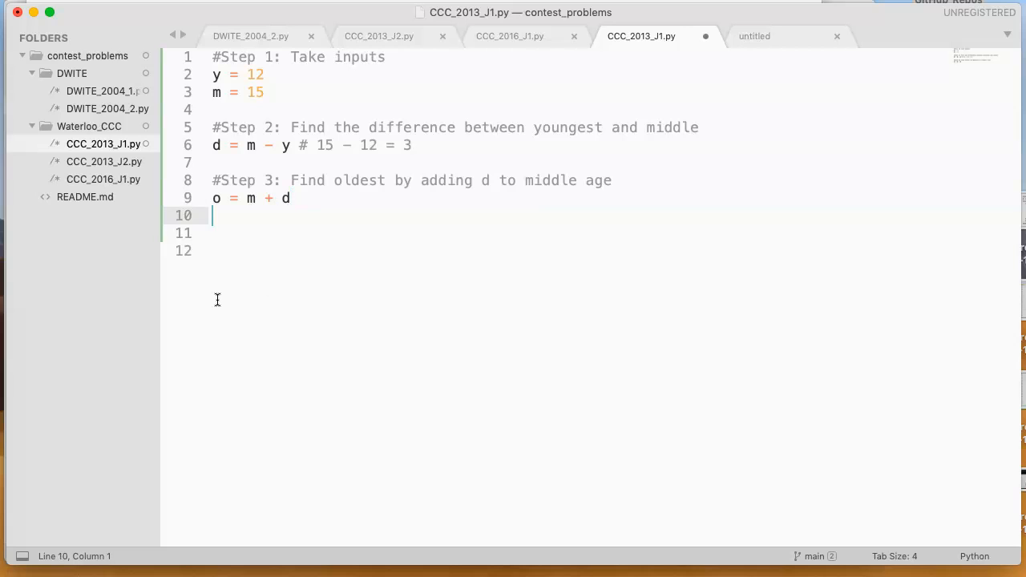
Add the '#Step 4: print out result' comment and print(o)
text(#Step)
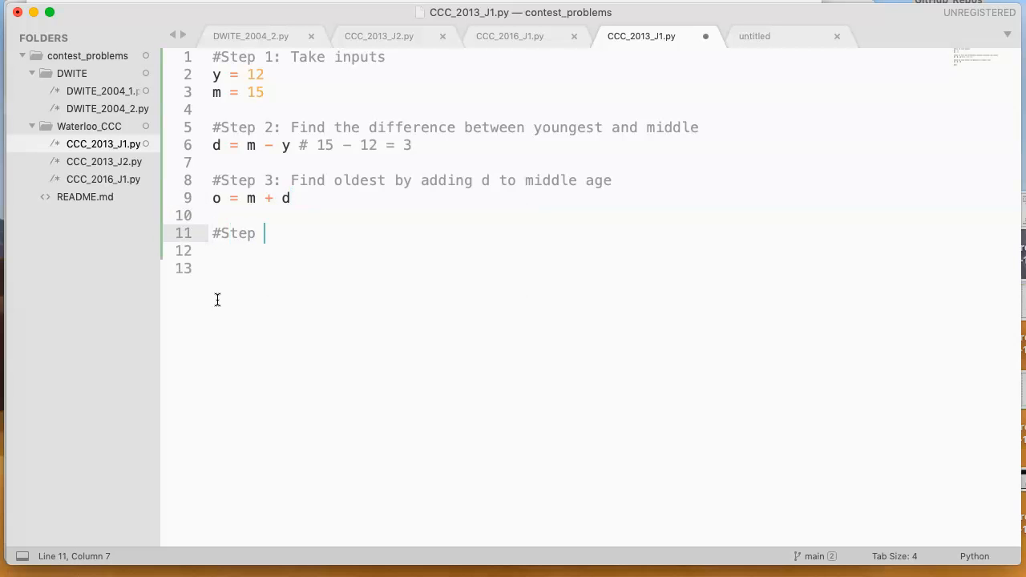
text(4: print o)
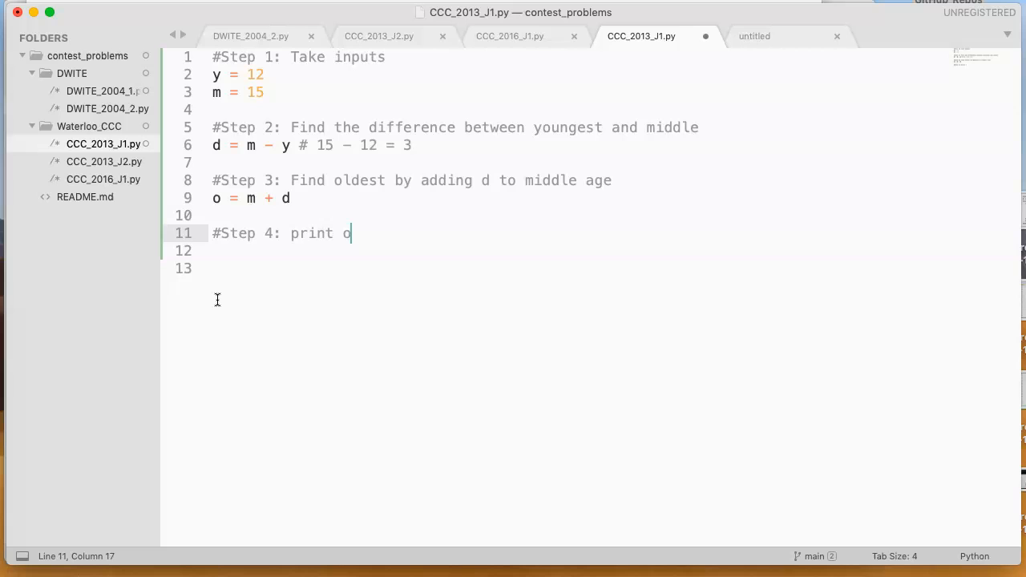
text(ut result)
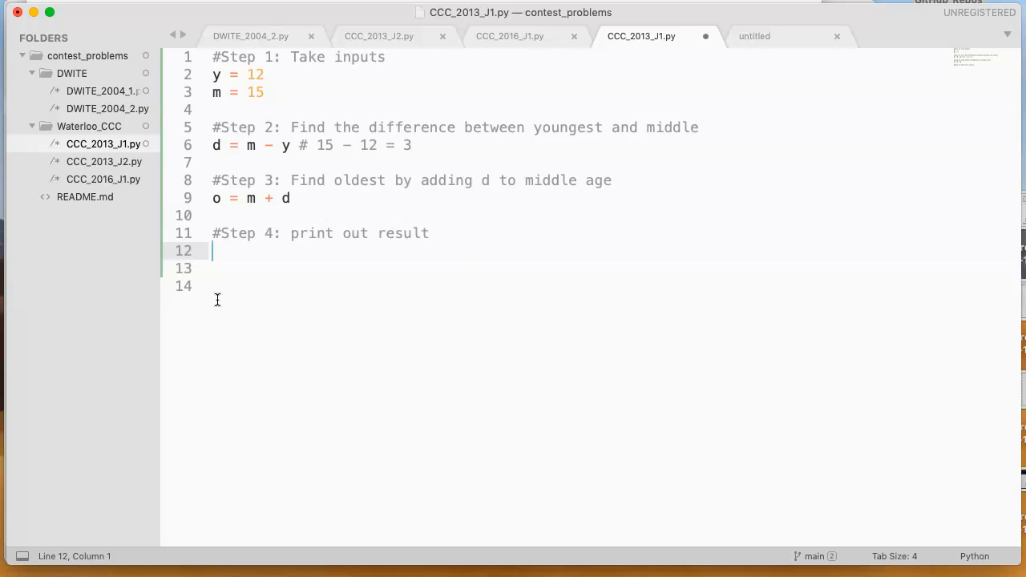
text(print(0))
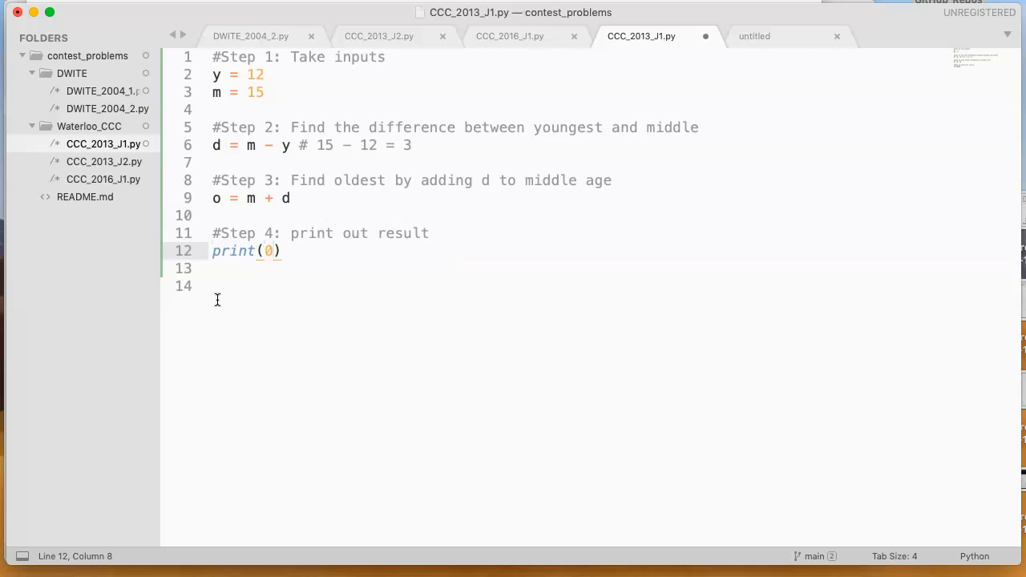
text(o)
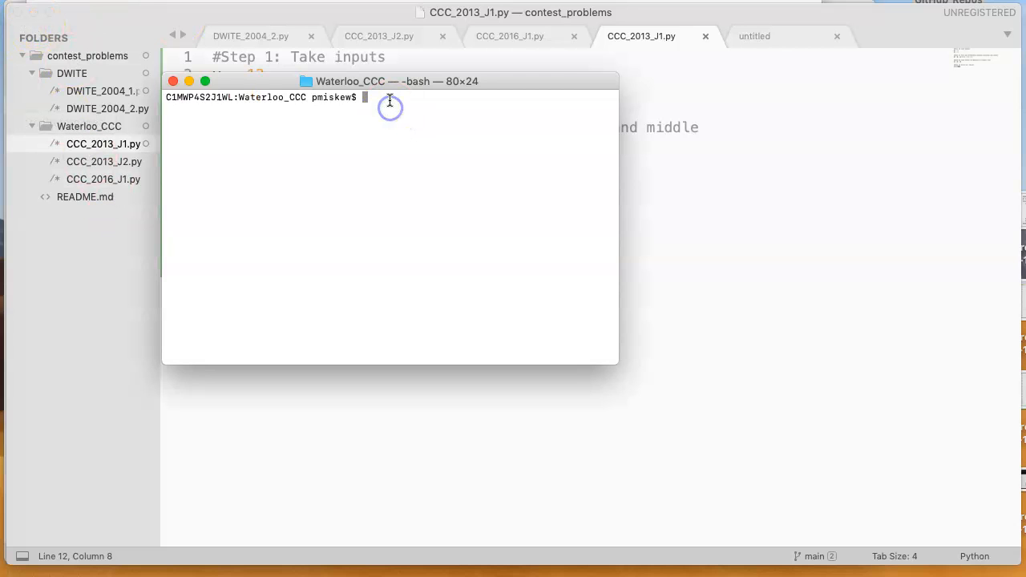
Run ls and python3 CCC_2013_J1.py in Terminal, then save the script with both ages 10
text(ls)
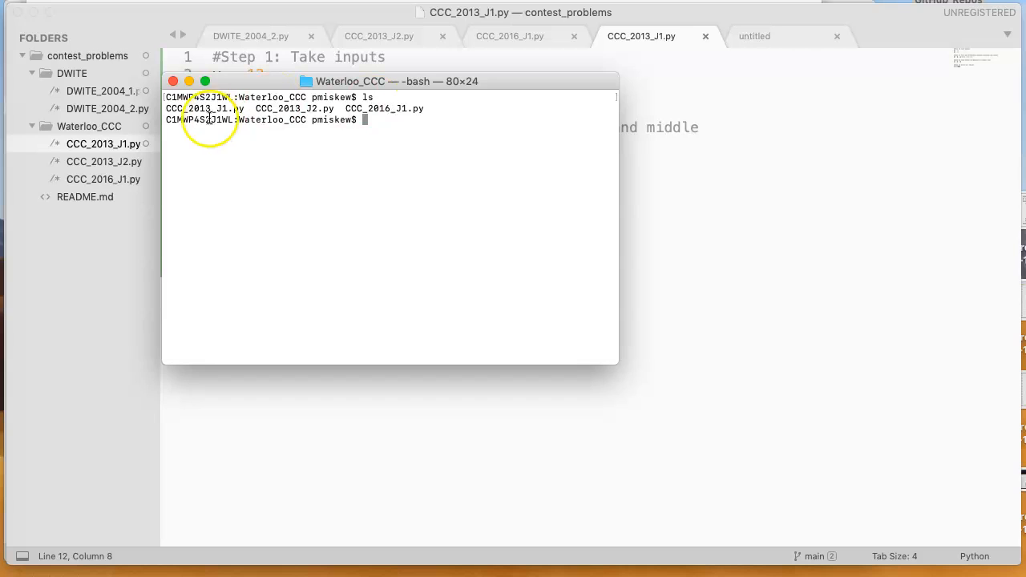
text(pytho)
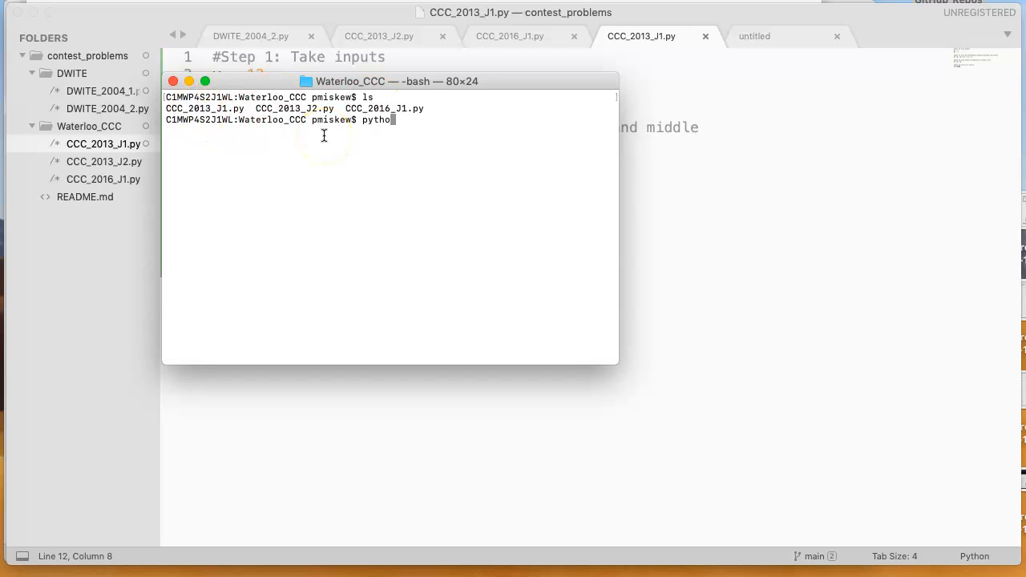
text(3)
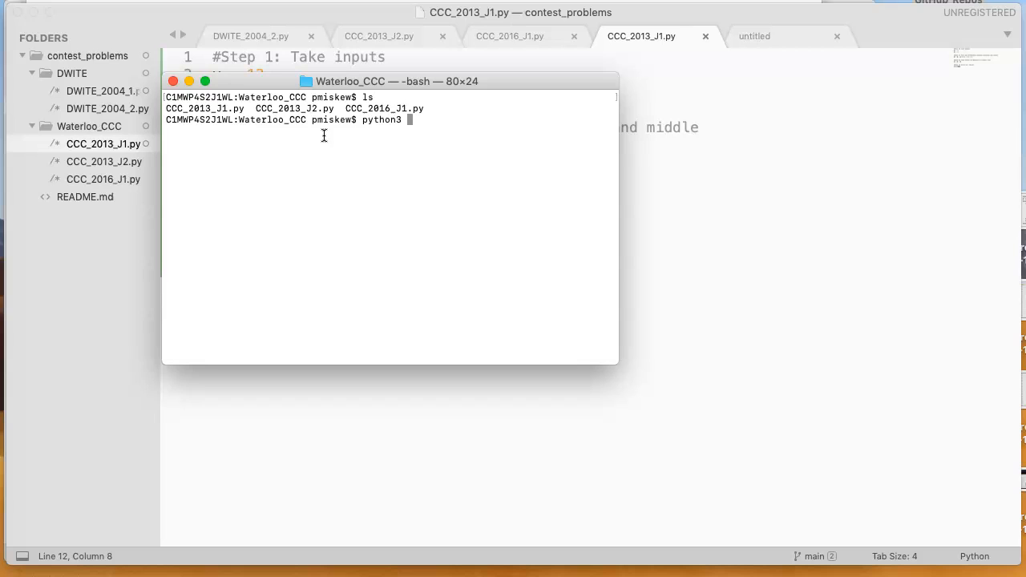
text(CCC_2013)
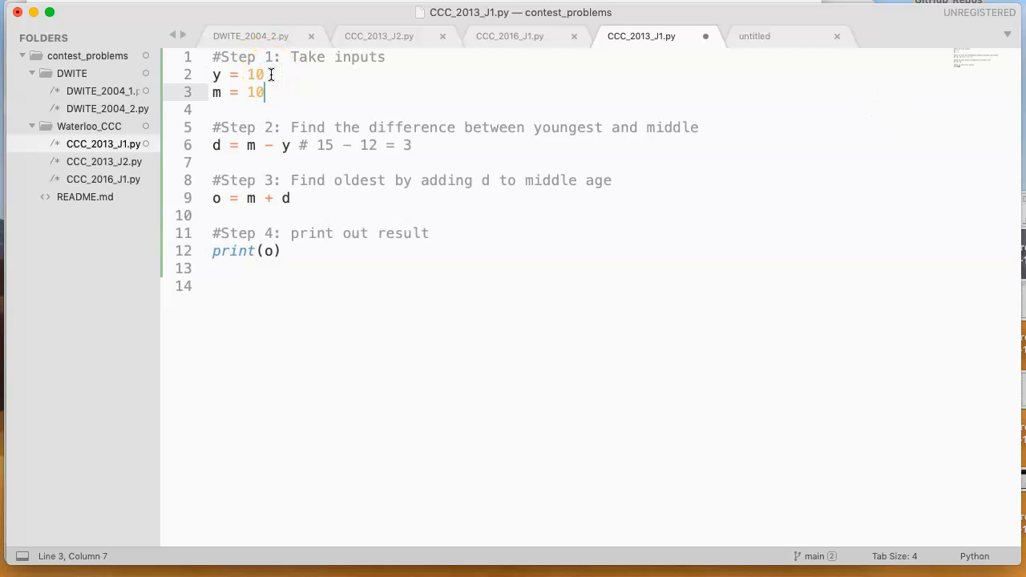
key(cmd+s)
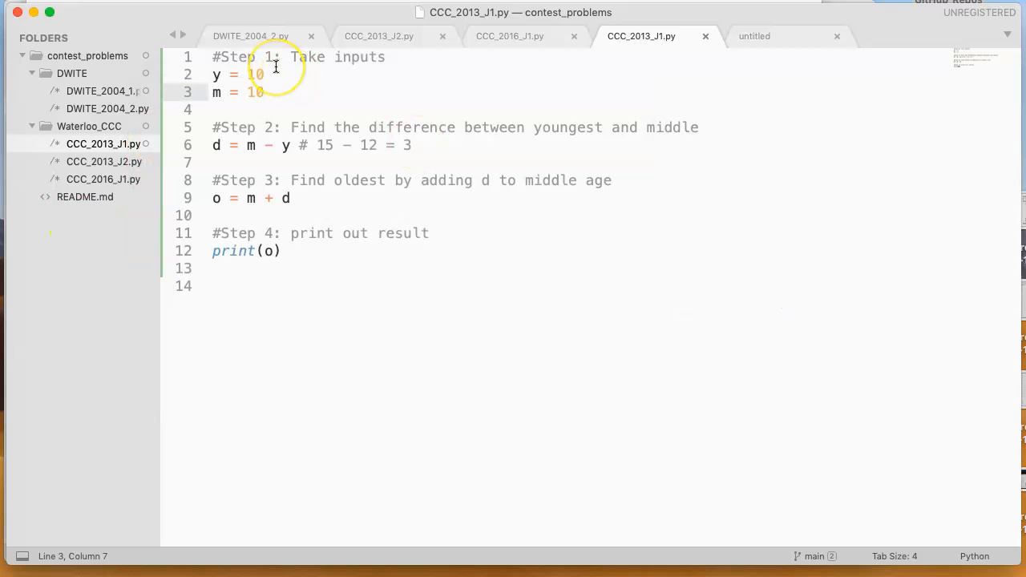
Replace both ages with input(), save, and run the script entering 10 twice
text(input())
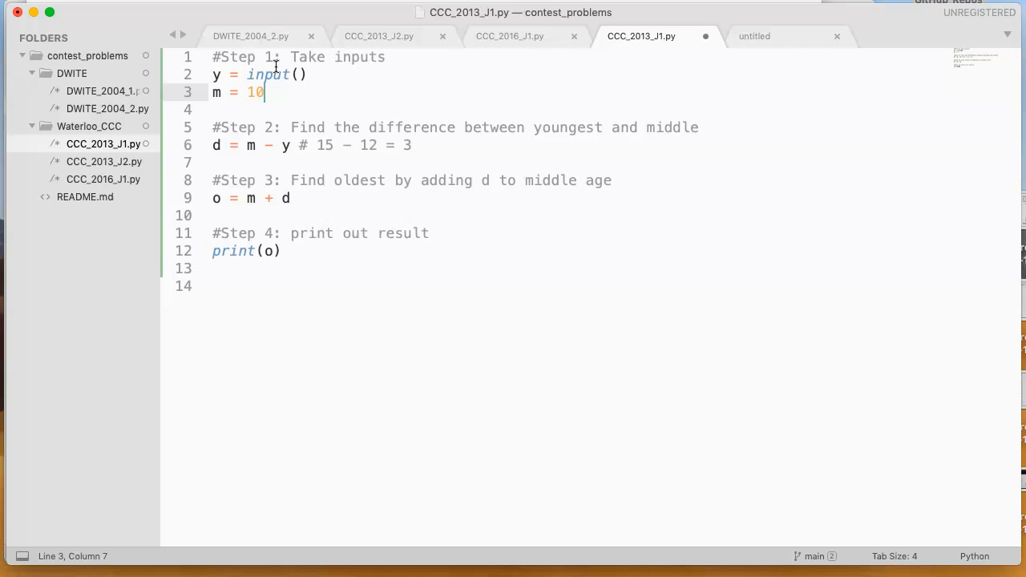
text(input())
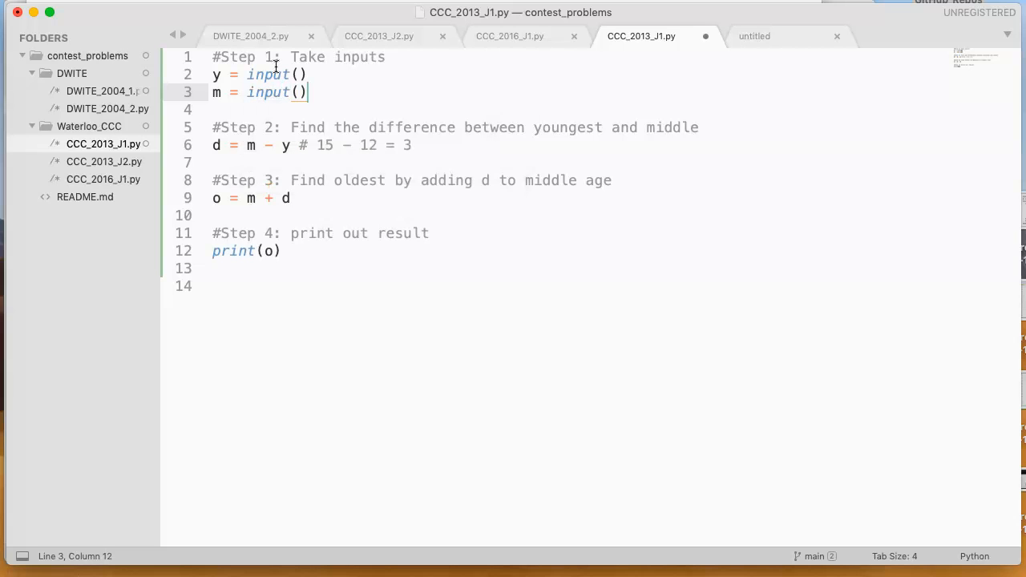
click(306, 74)
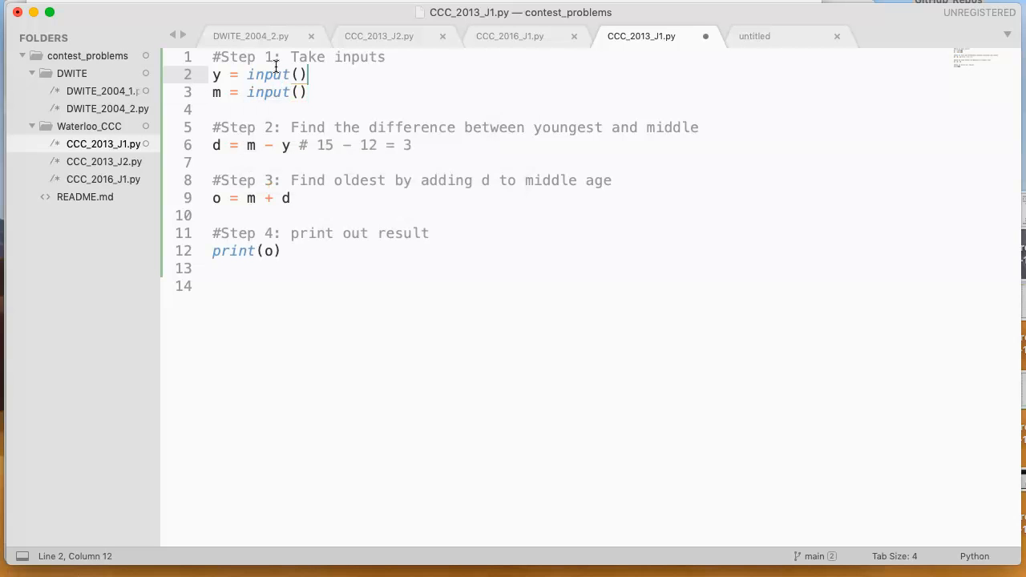
key(enter)
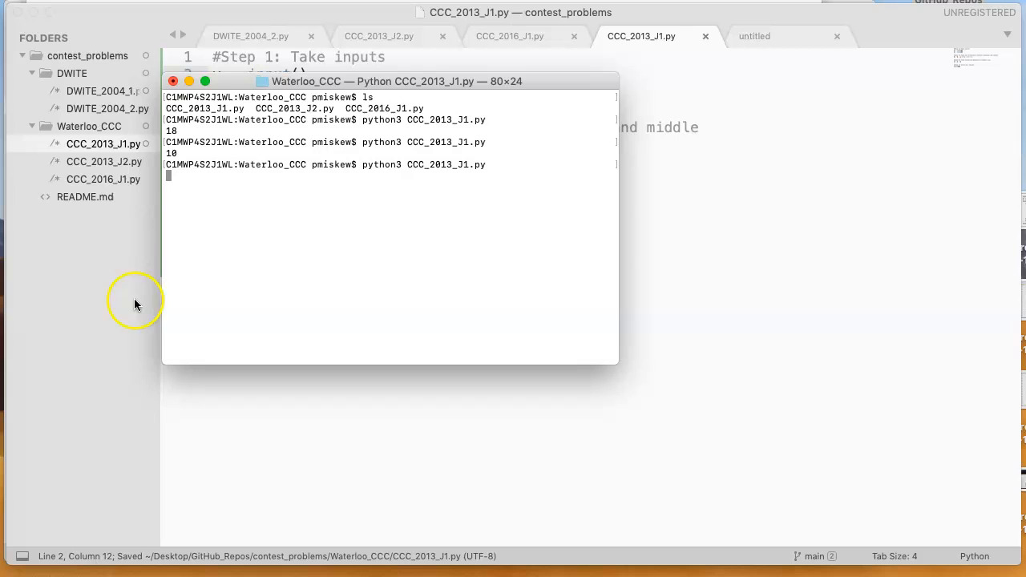
key(enter)
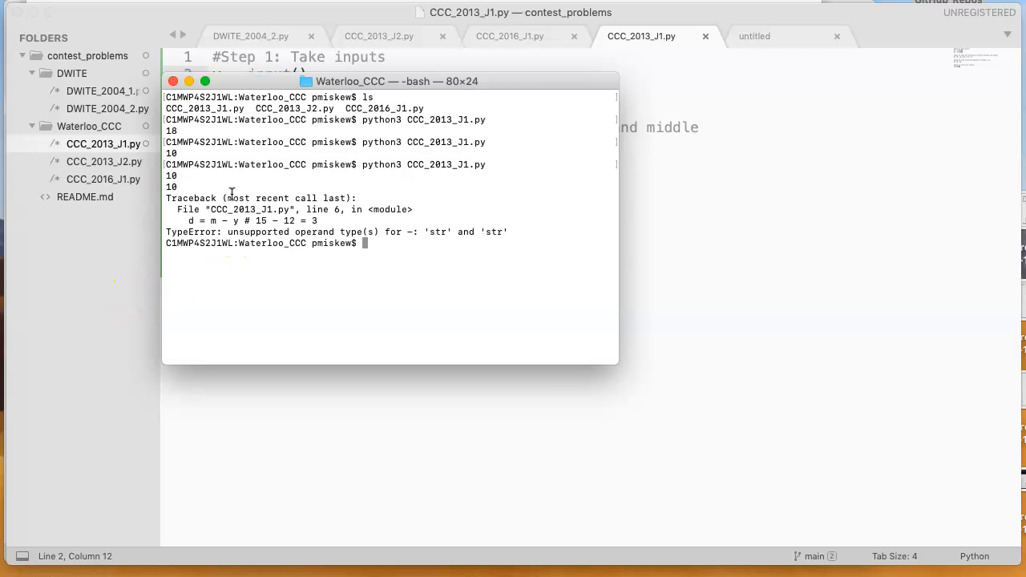
mouse_move(327, 205)
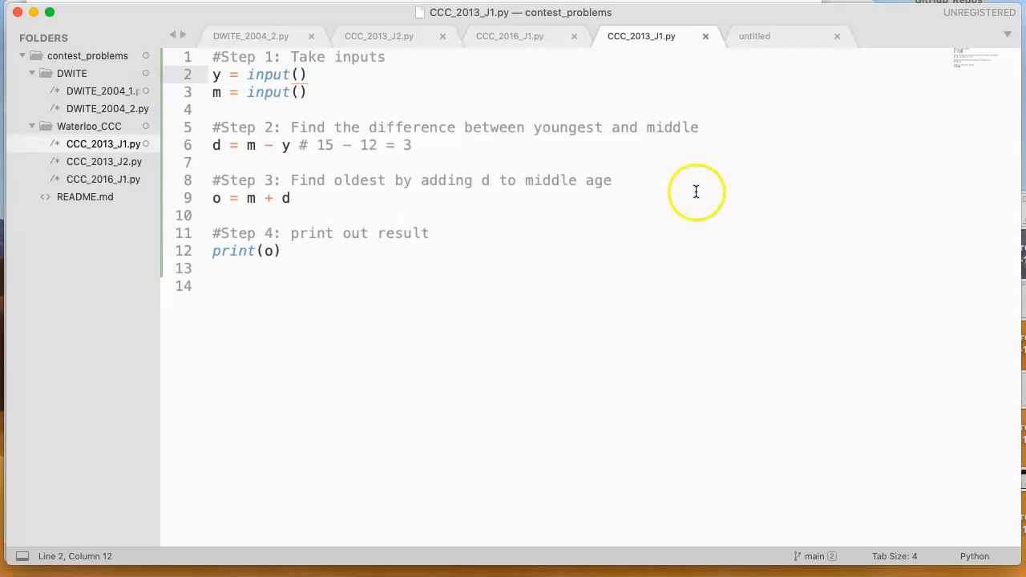
Insert a y = int(y) line below each of the two input() lines
double_click(268, 74)
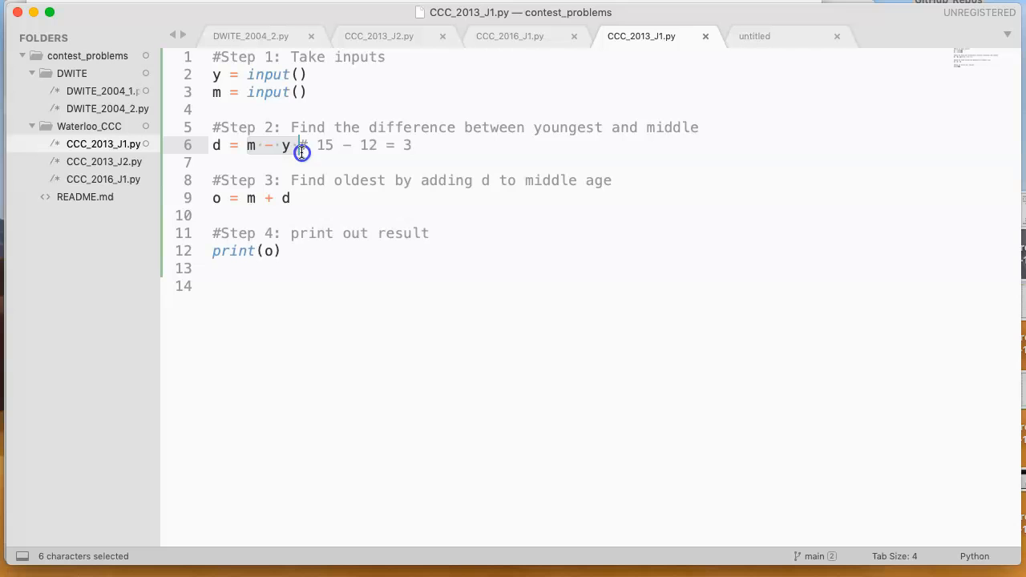
key(enter)
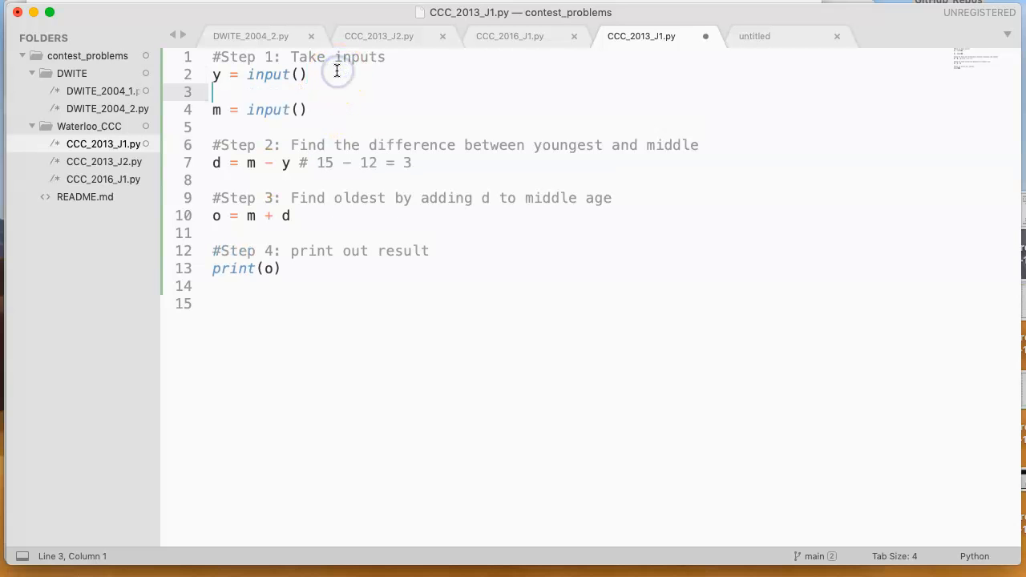
text(y = int()
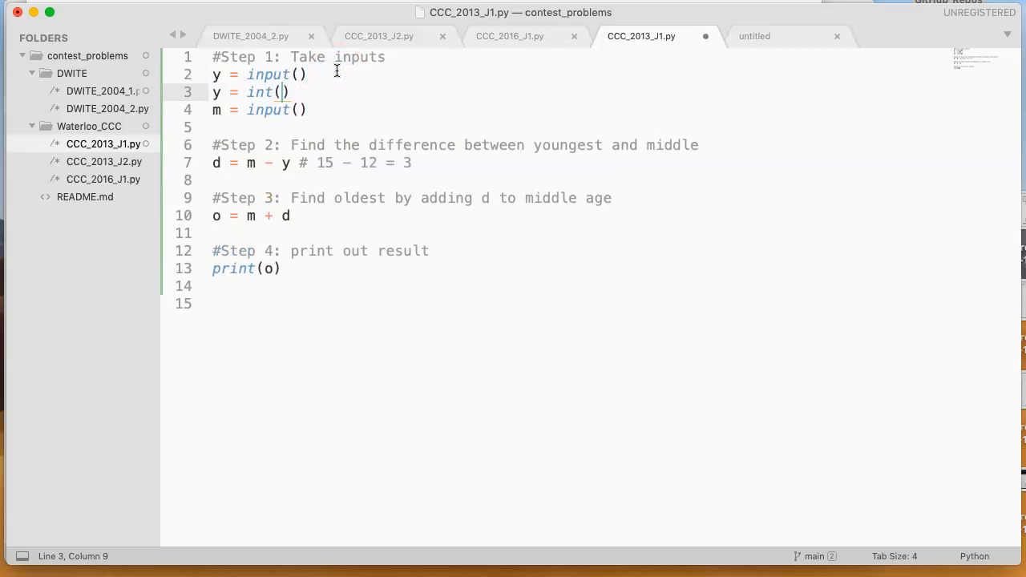
text(y)
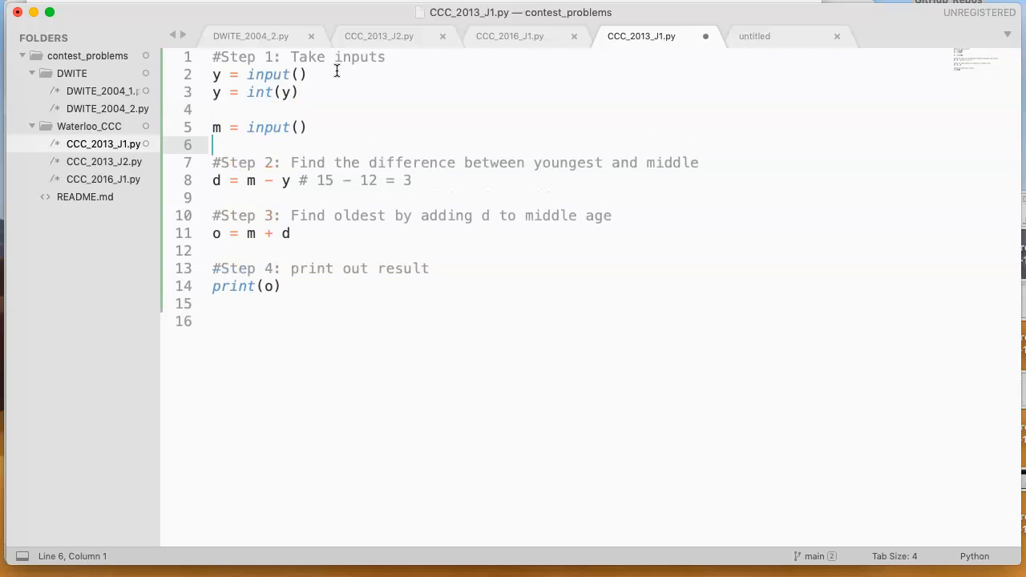
text(y = int(y)
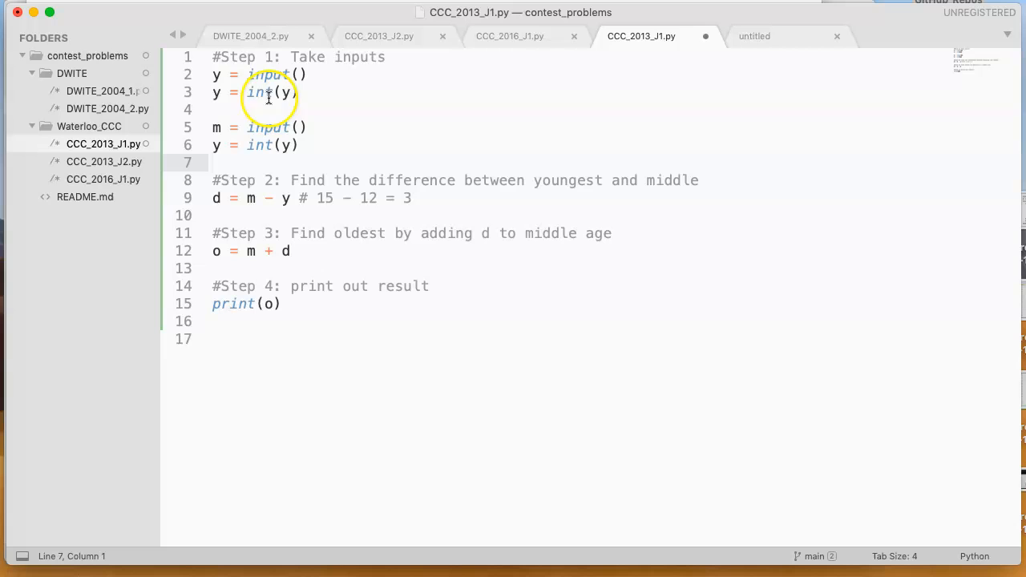
double_click(259, 91)
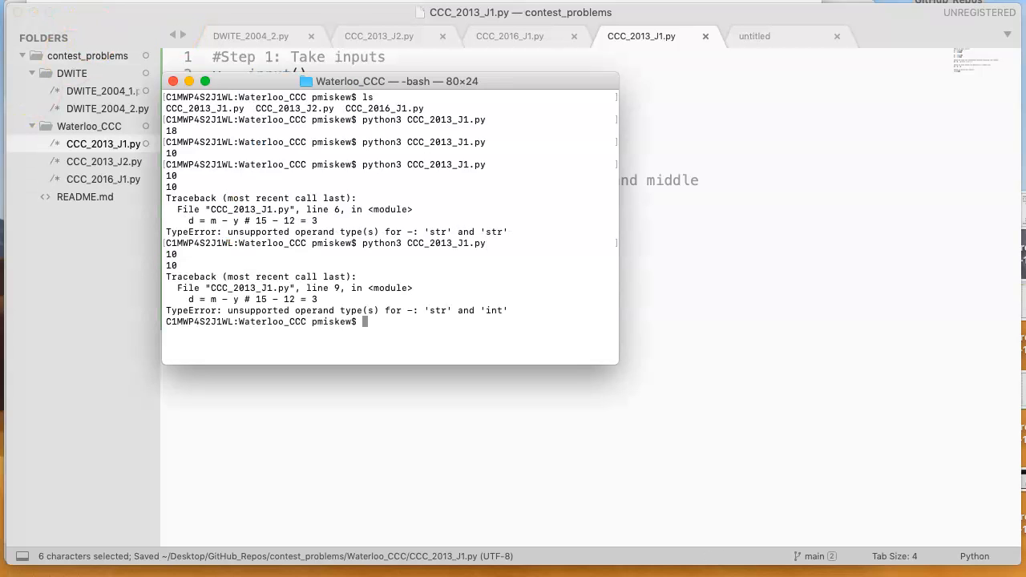
mouse_move(665, 295)
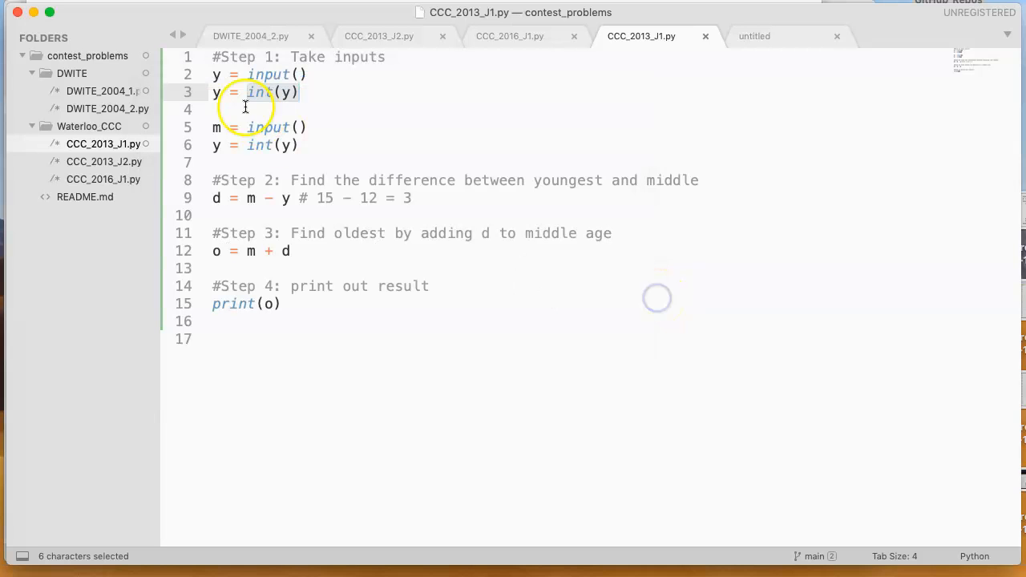
Rerun CCC_2013_J1.py in Terminal with two ages, hitting the str/int TypeError
click(287, 145)
text(def)
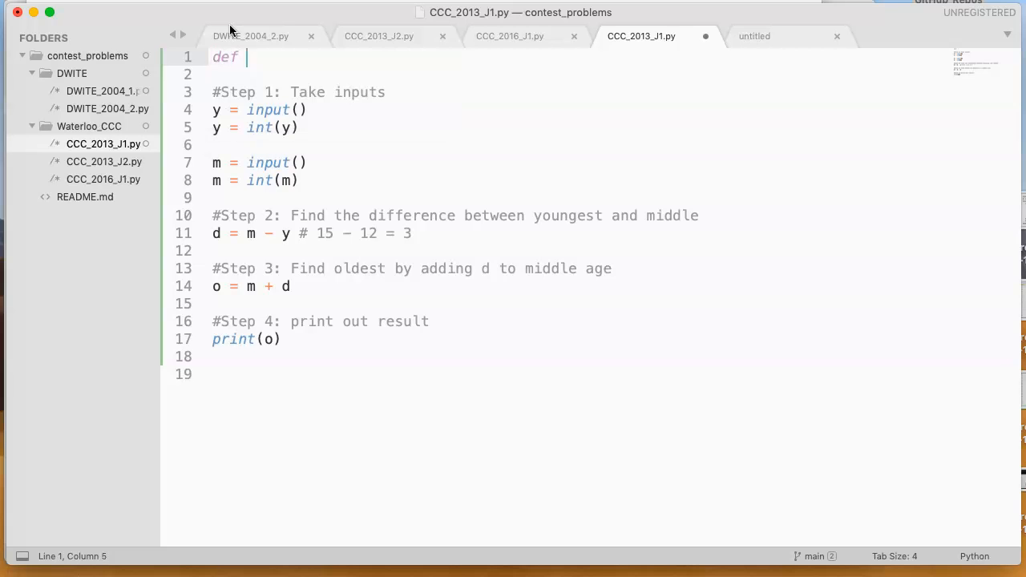
Wrap the code in def problem(): and add a problem() call at the bottom
text(problem():)
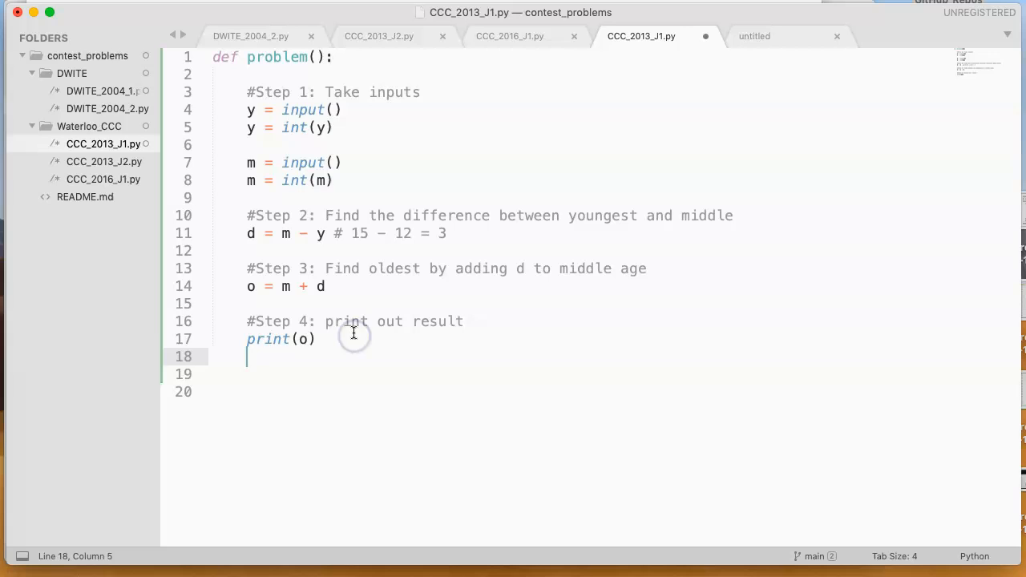
text(problem())
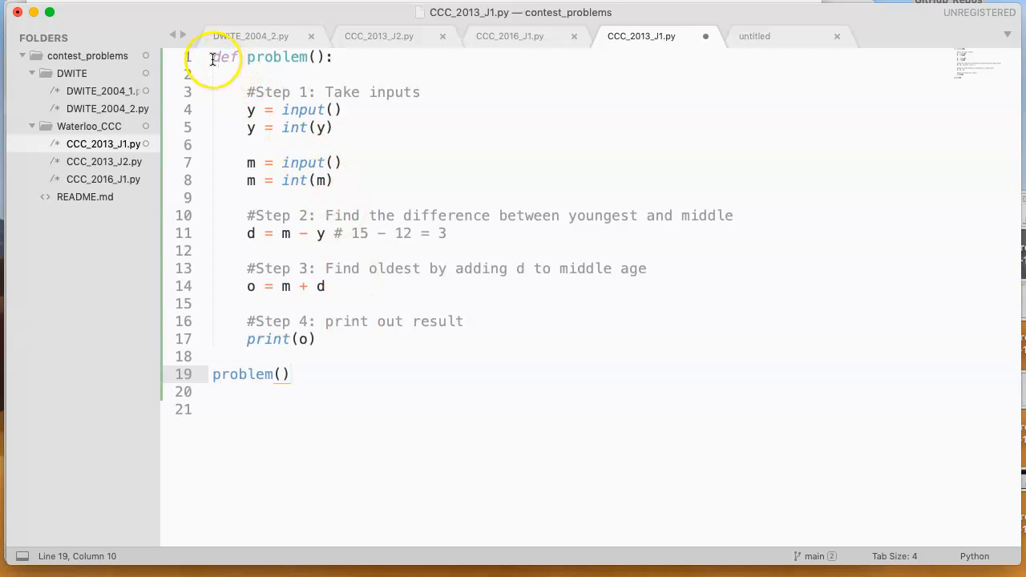
Glance at DWITE_2004_2.py, return to CCC_2013_J1.py, and run it entering 15 as the youngest age
click(251, 36)
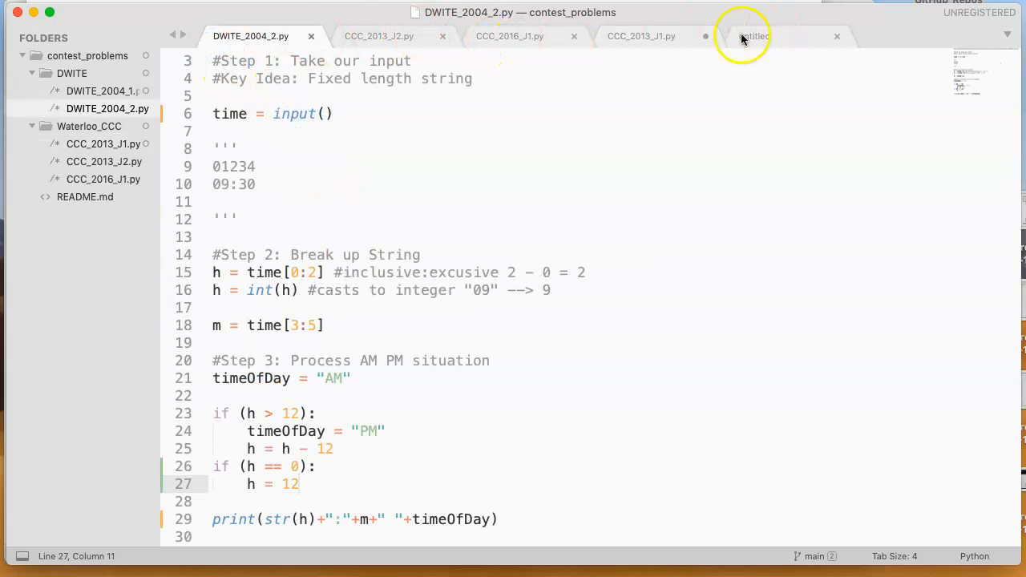
mouse_move(641, 36)
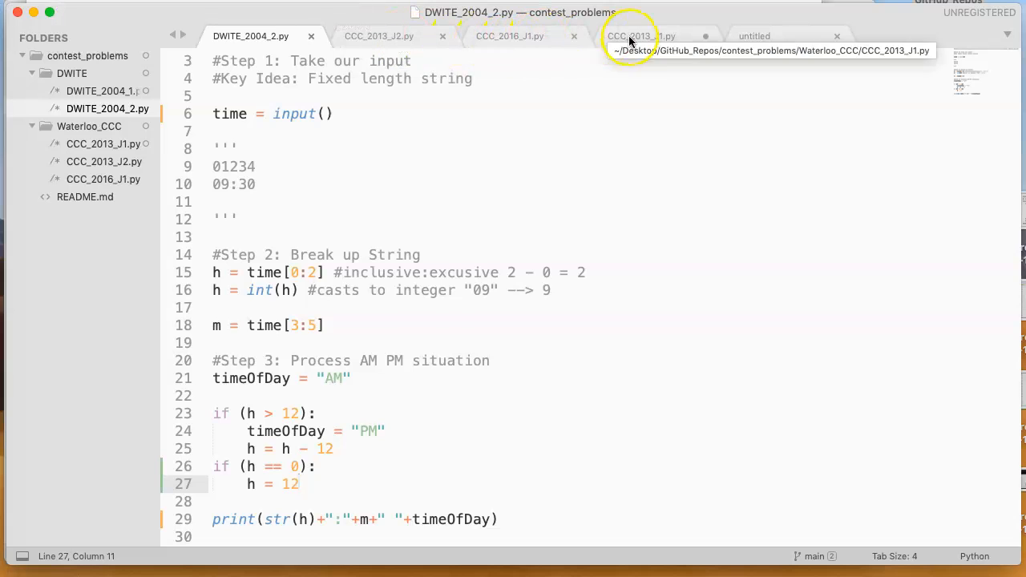
click(641, 36)
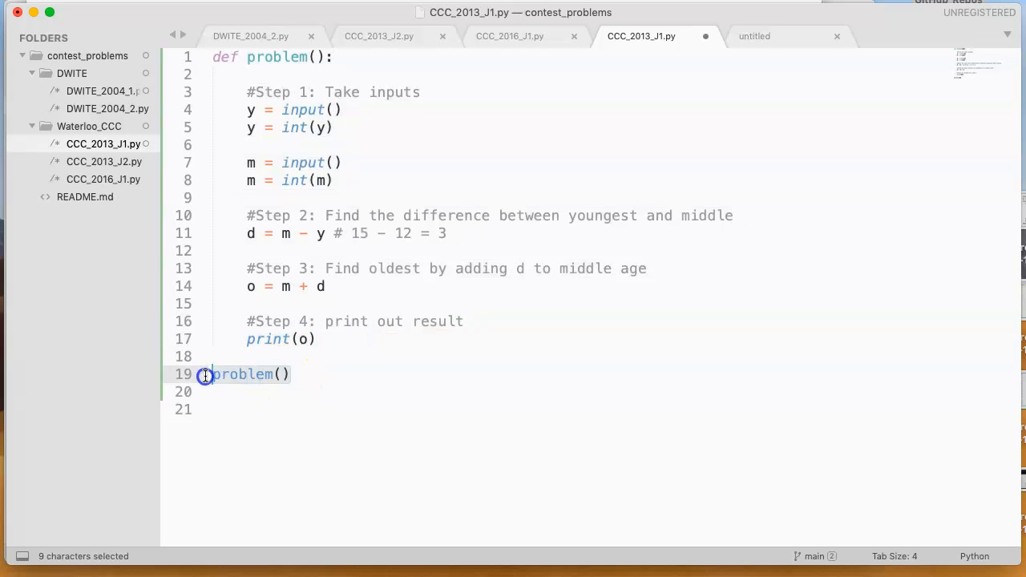
mouse_move(164, 302)
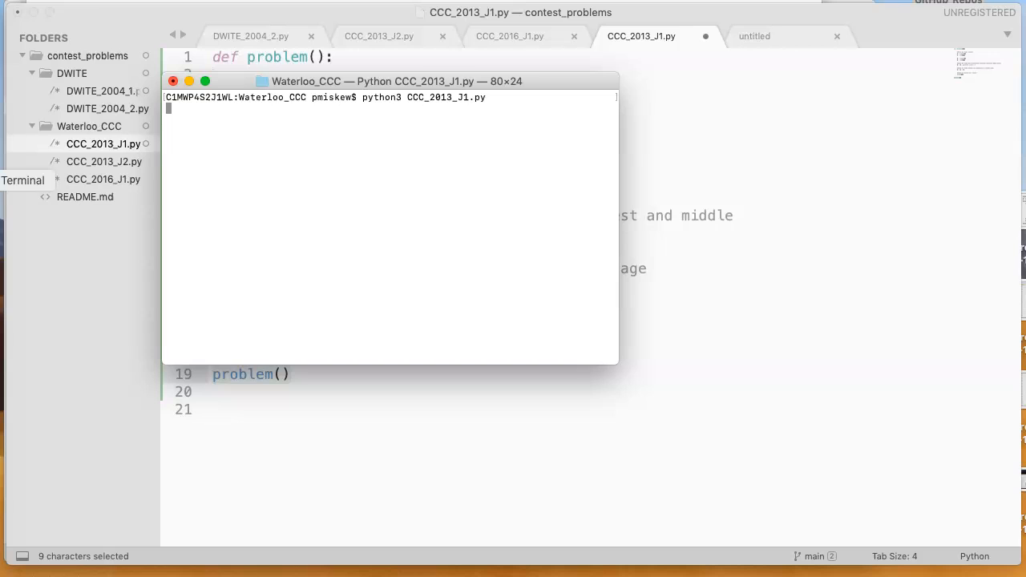
text(15)
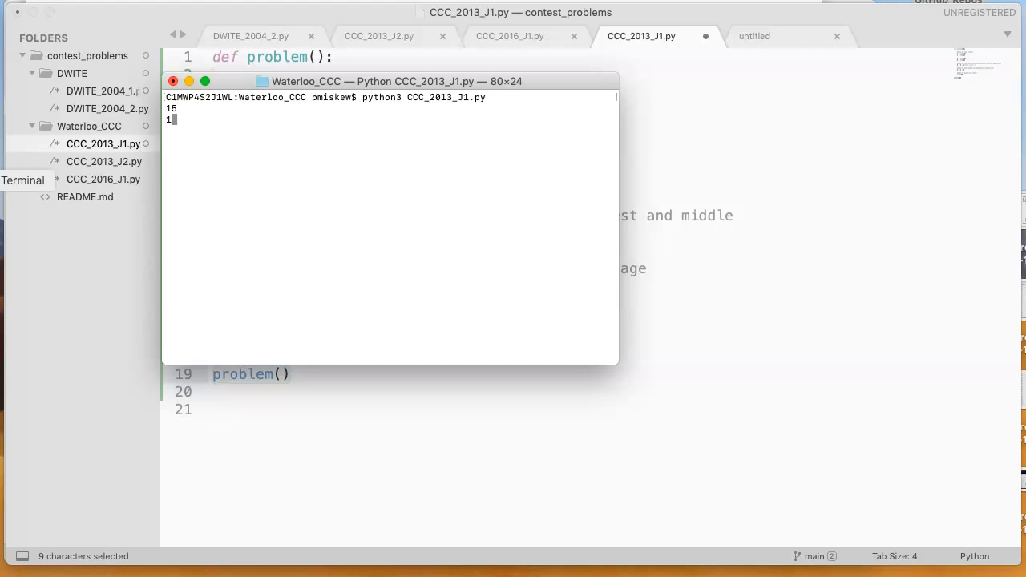